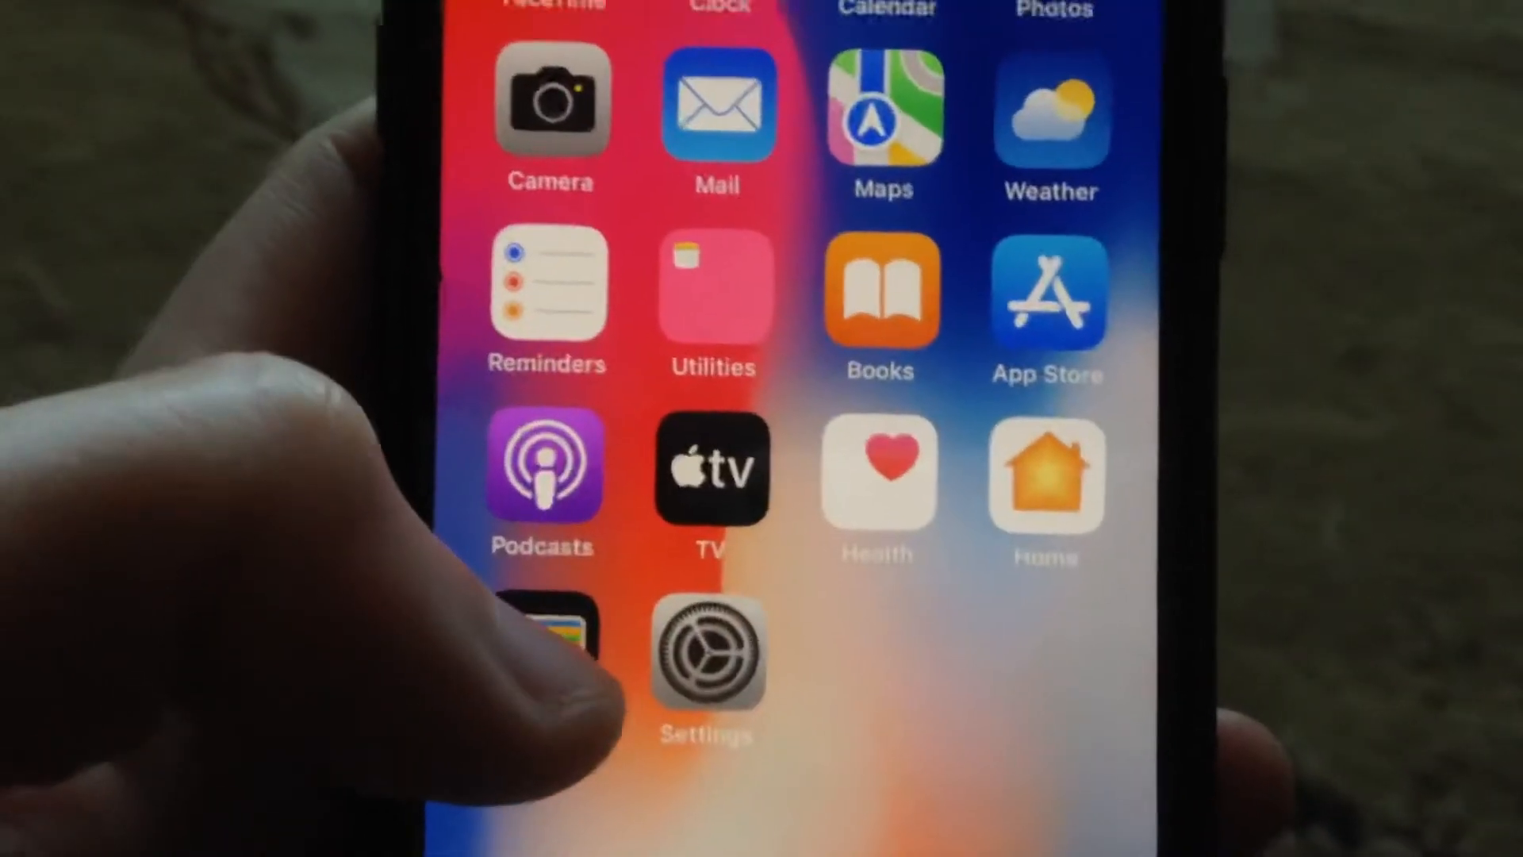
# Launch the Settings app from the Home Screen.
pyautogui.click(706, 656)
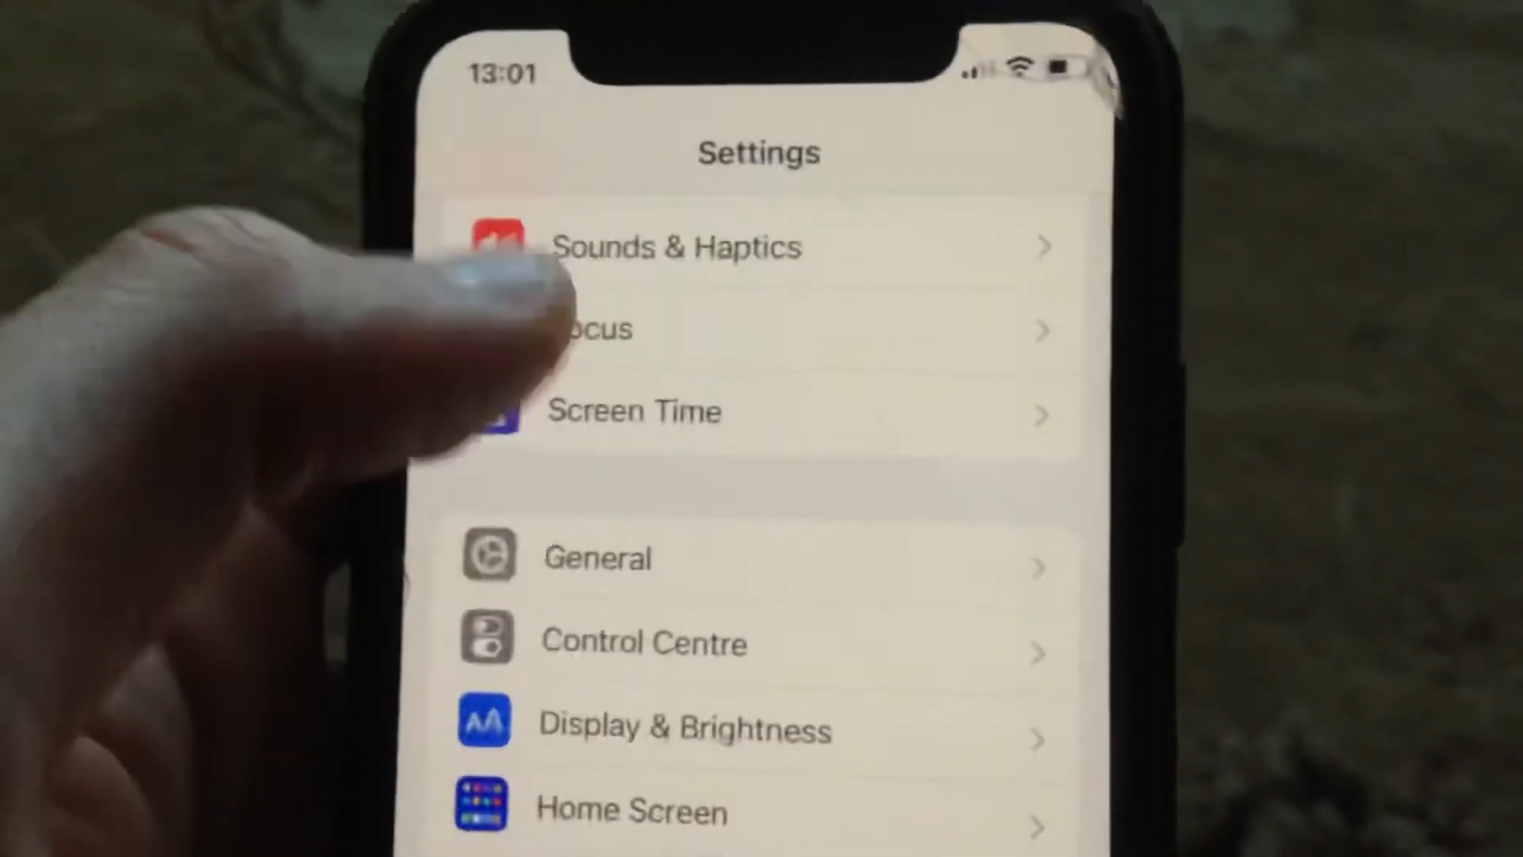
# Toggle Wi-Fi off and back on, then check the Airplane Mode switch.
pyautogui.scroll(-3)
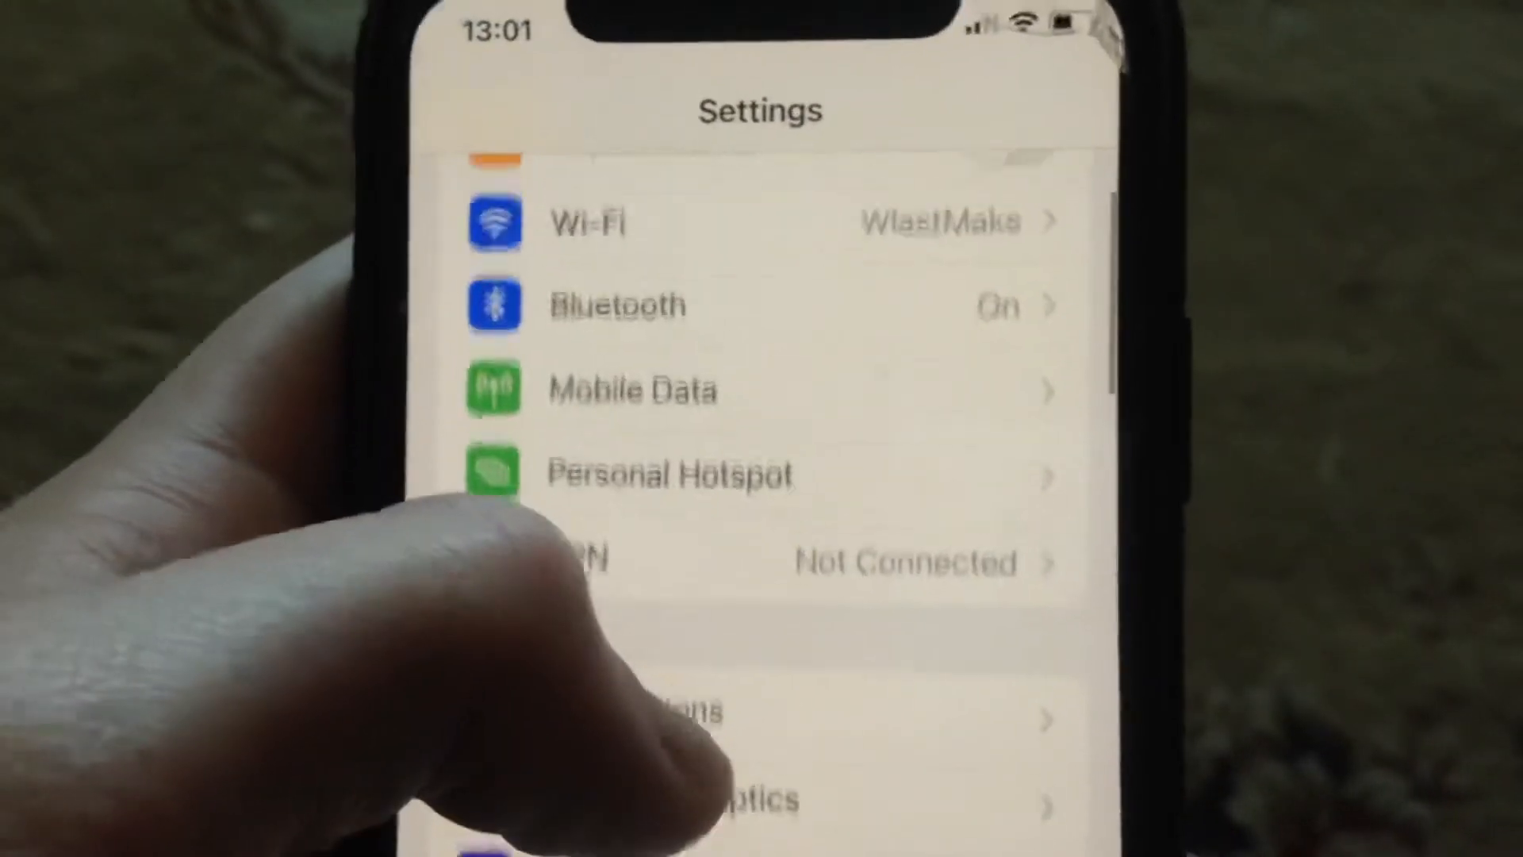
pyautogui.click(631, 222)
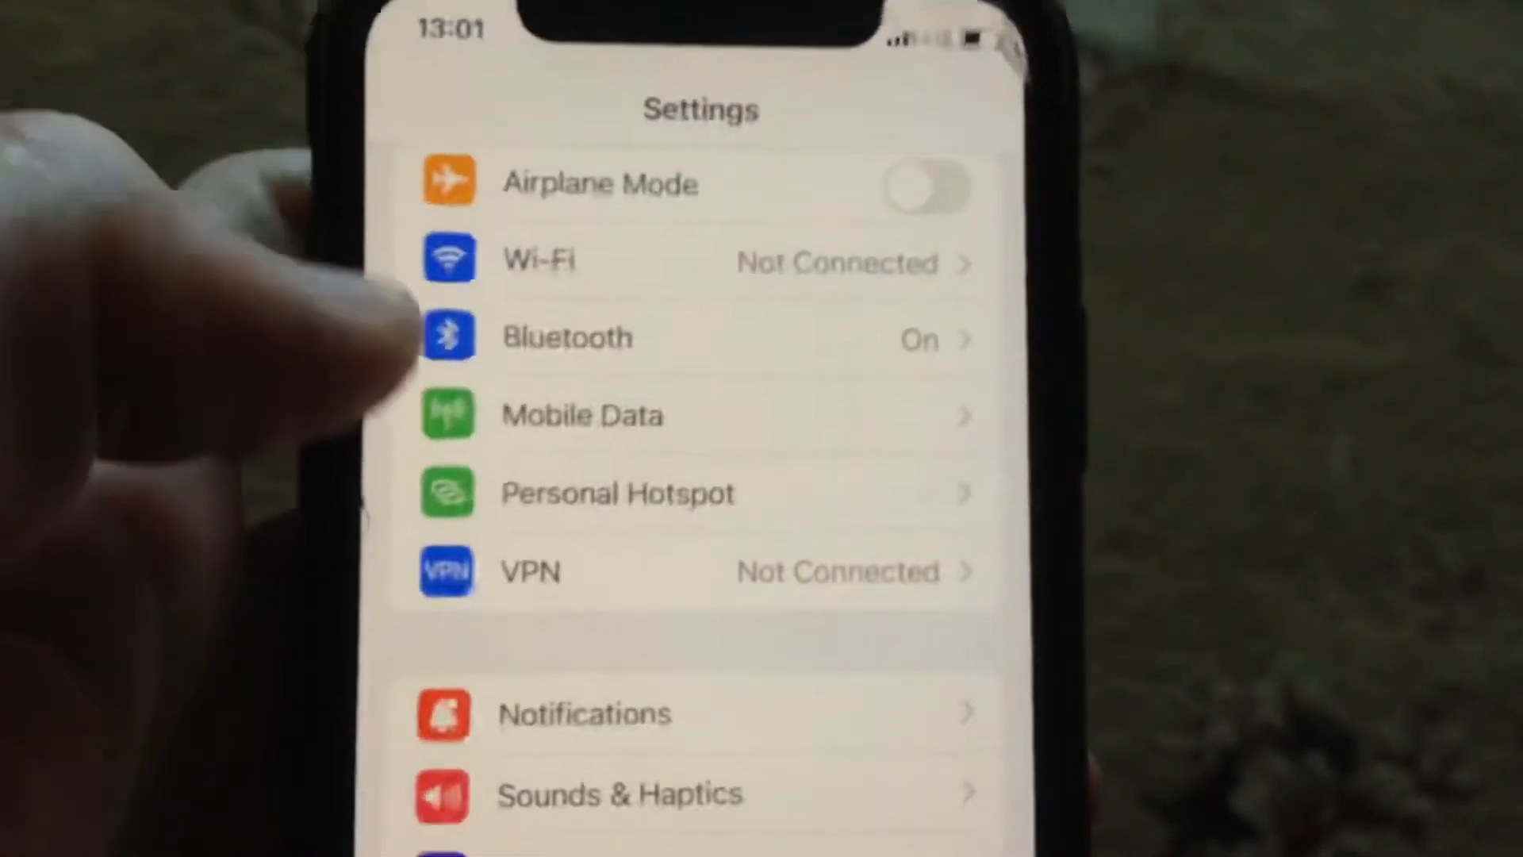
pyautogui.click(582, 415)
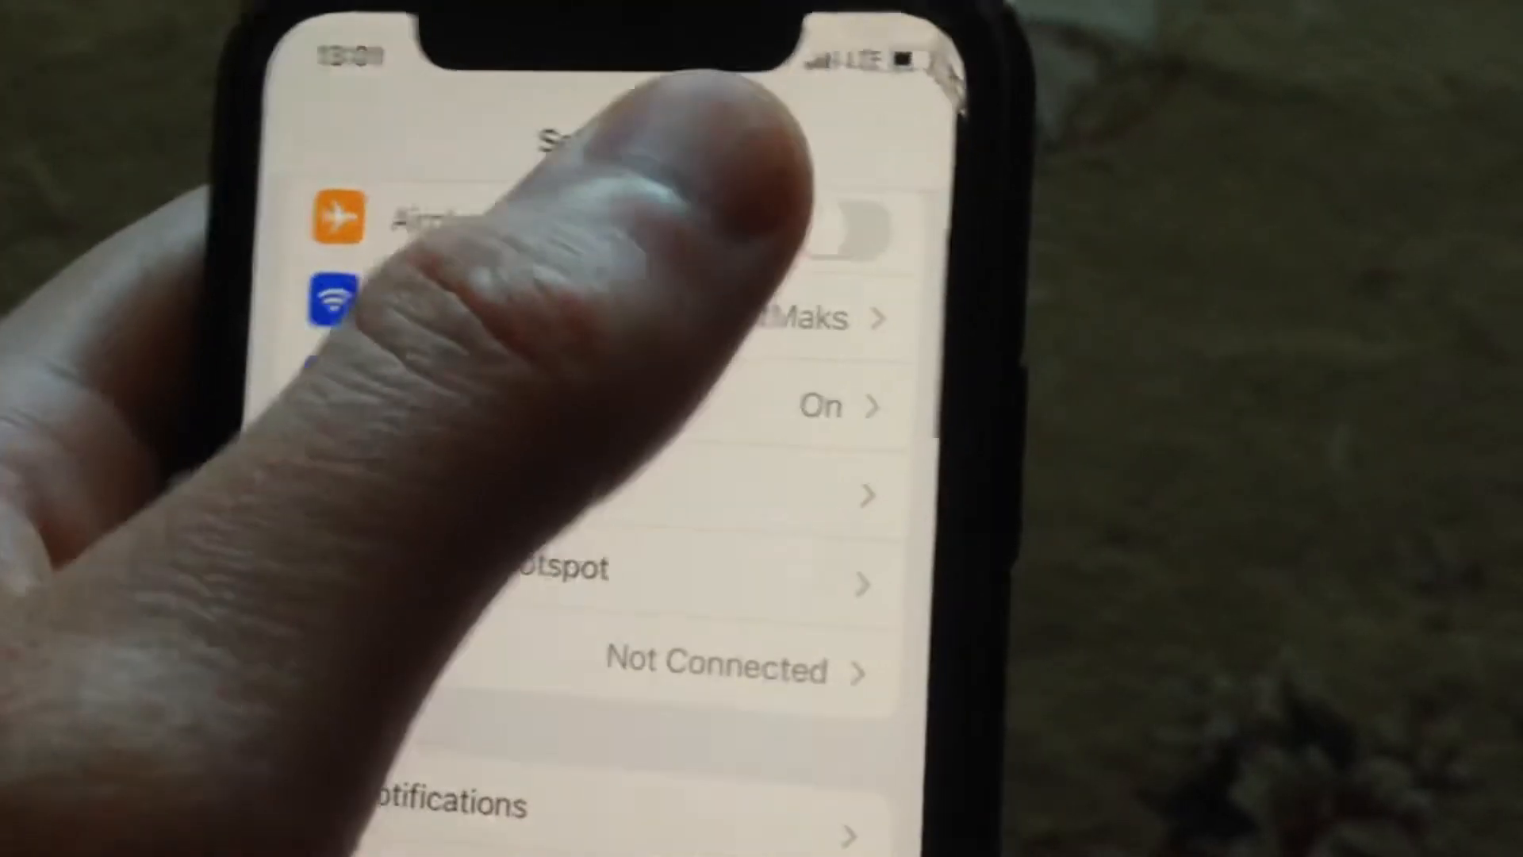
pyautogui.click(850, 229)
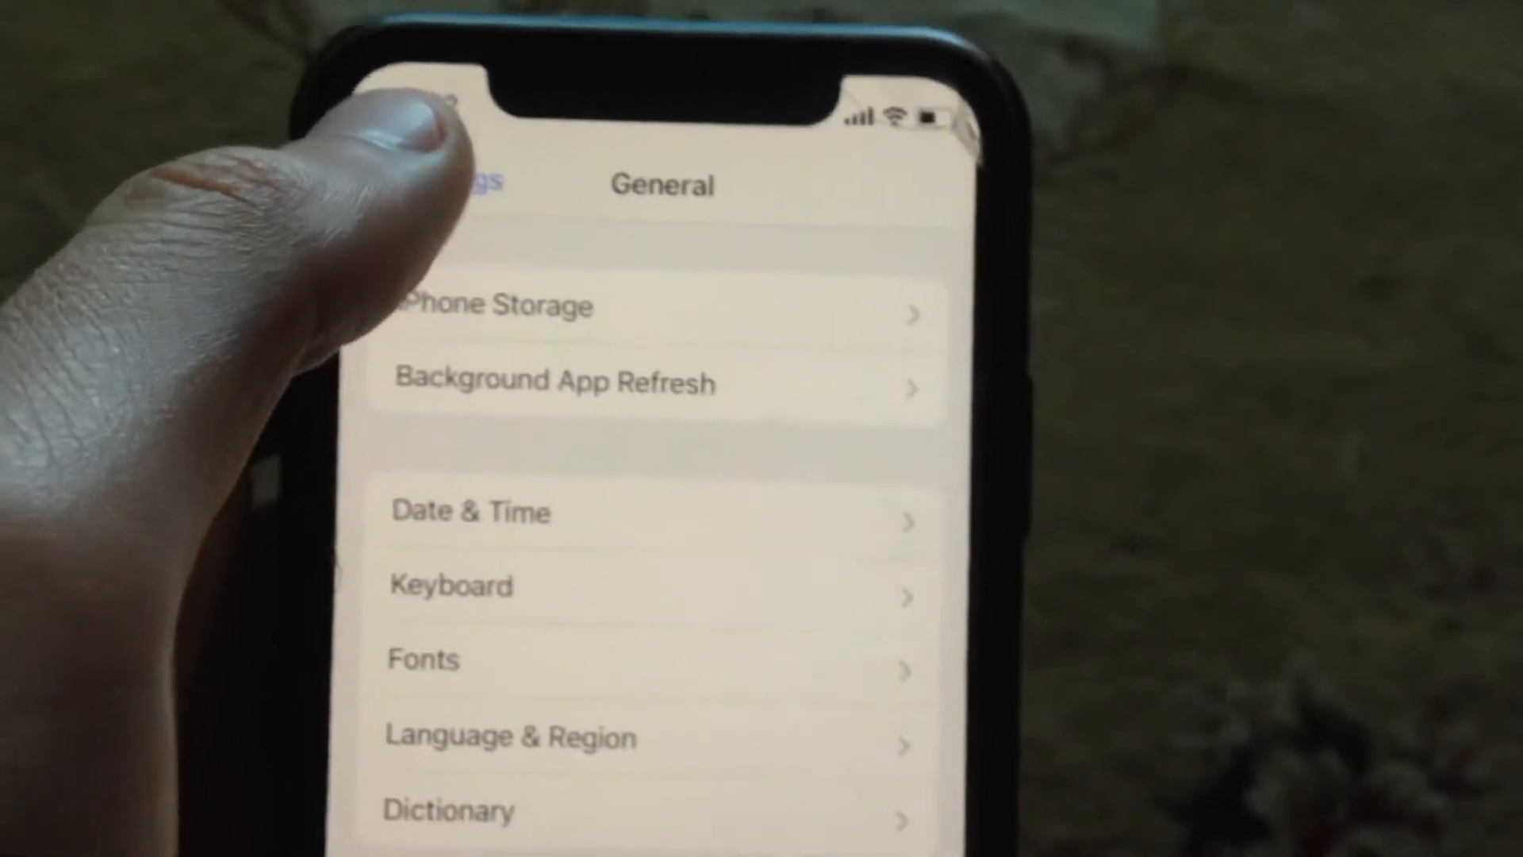
# Search the App Store for 'facebook' and check whether Instagram offers Update or Open.
pyautogui.click(457, 184)
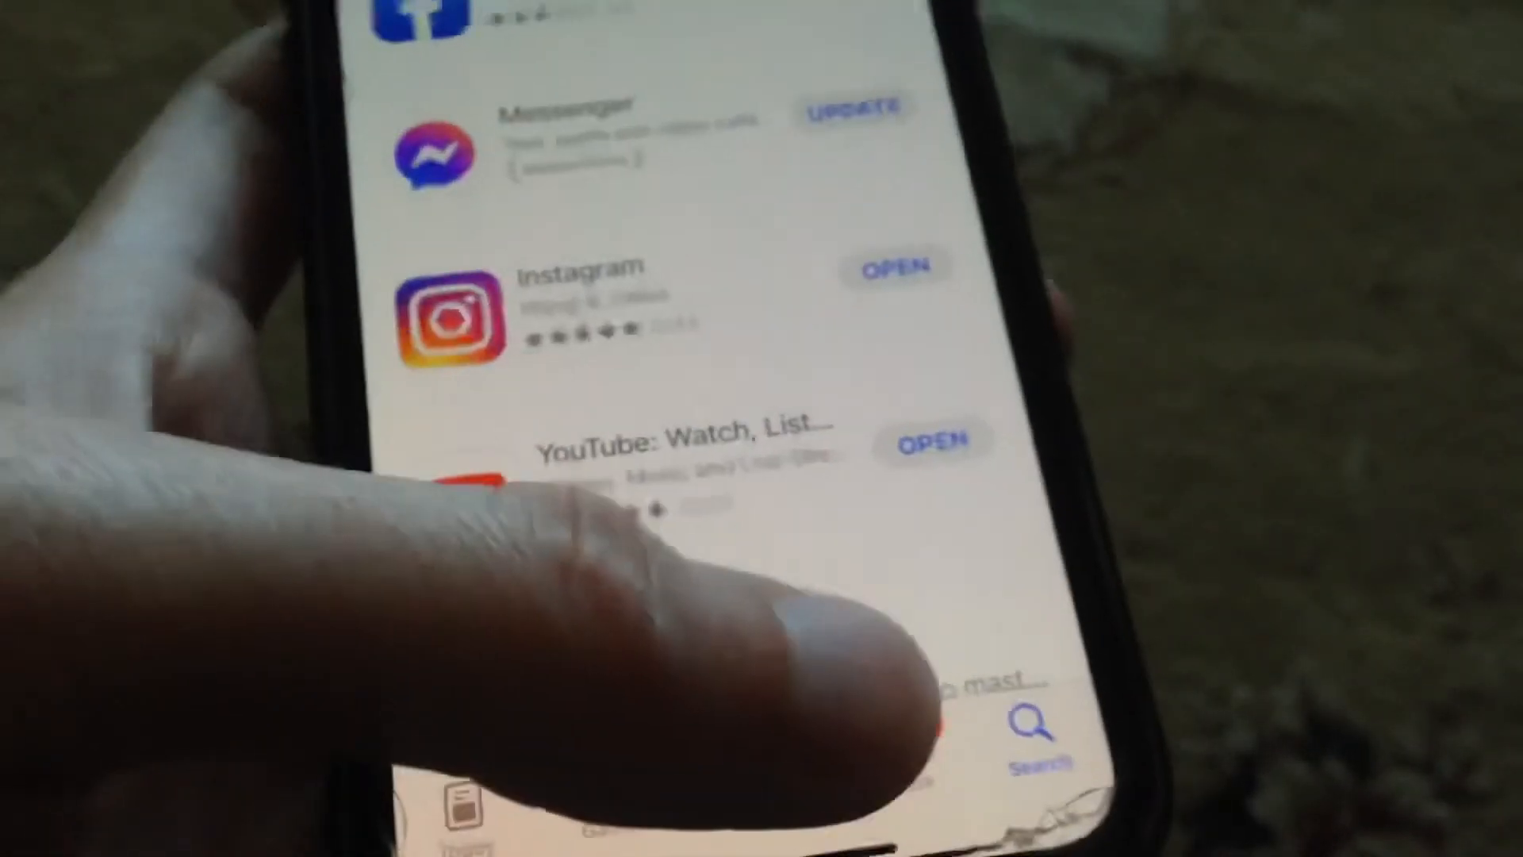
pyautogui.write('facebook')
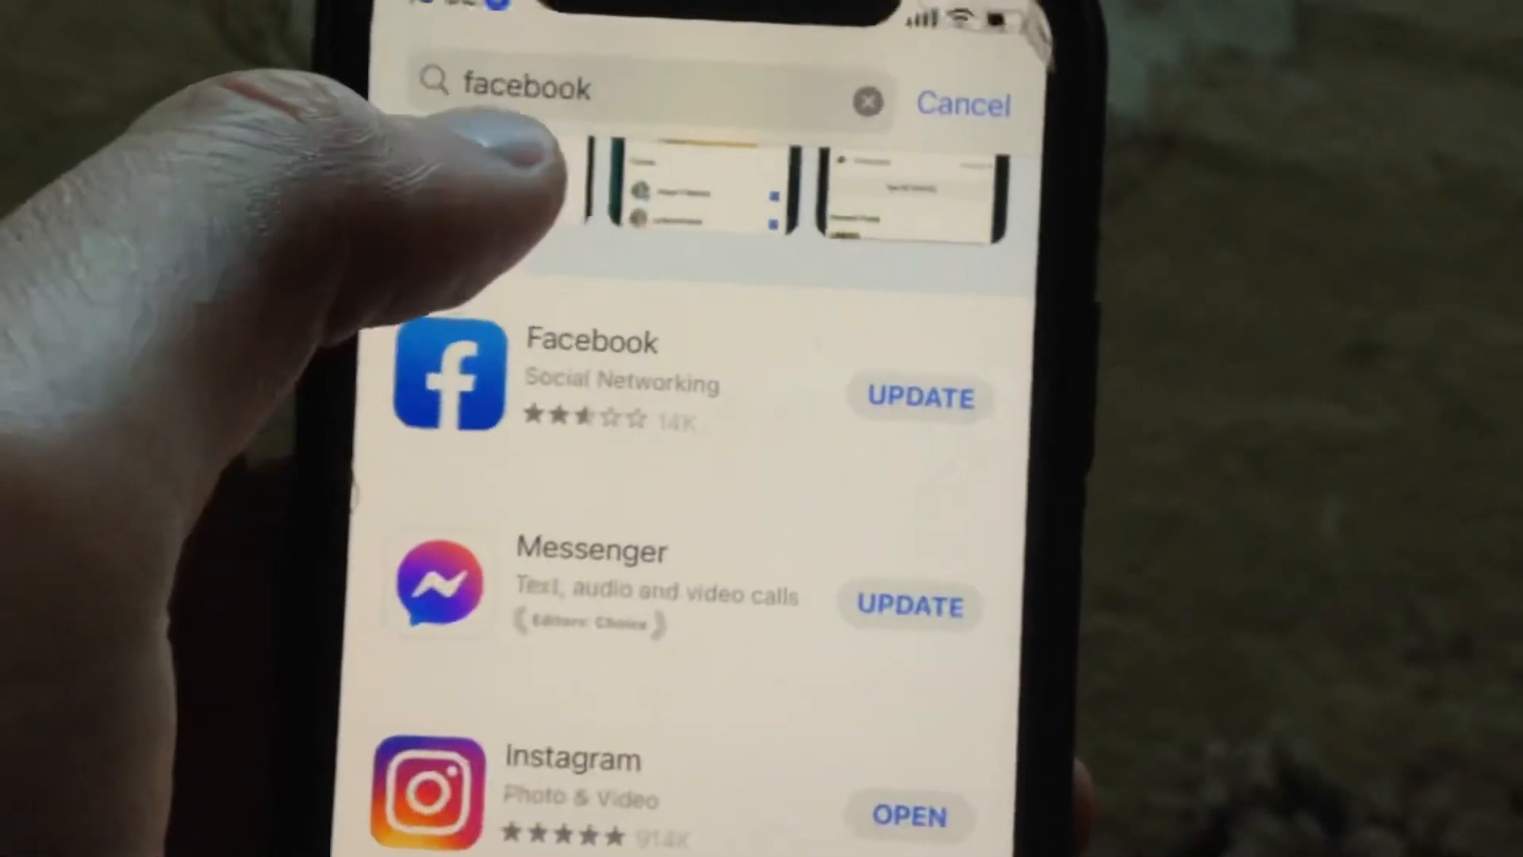
pyautogui.scroll(-3)
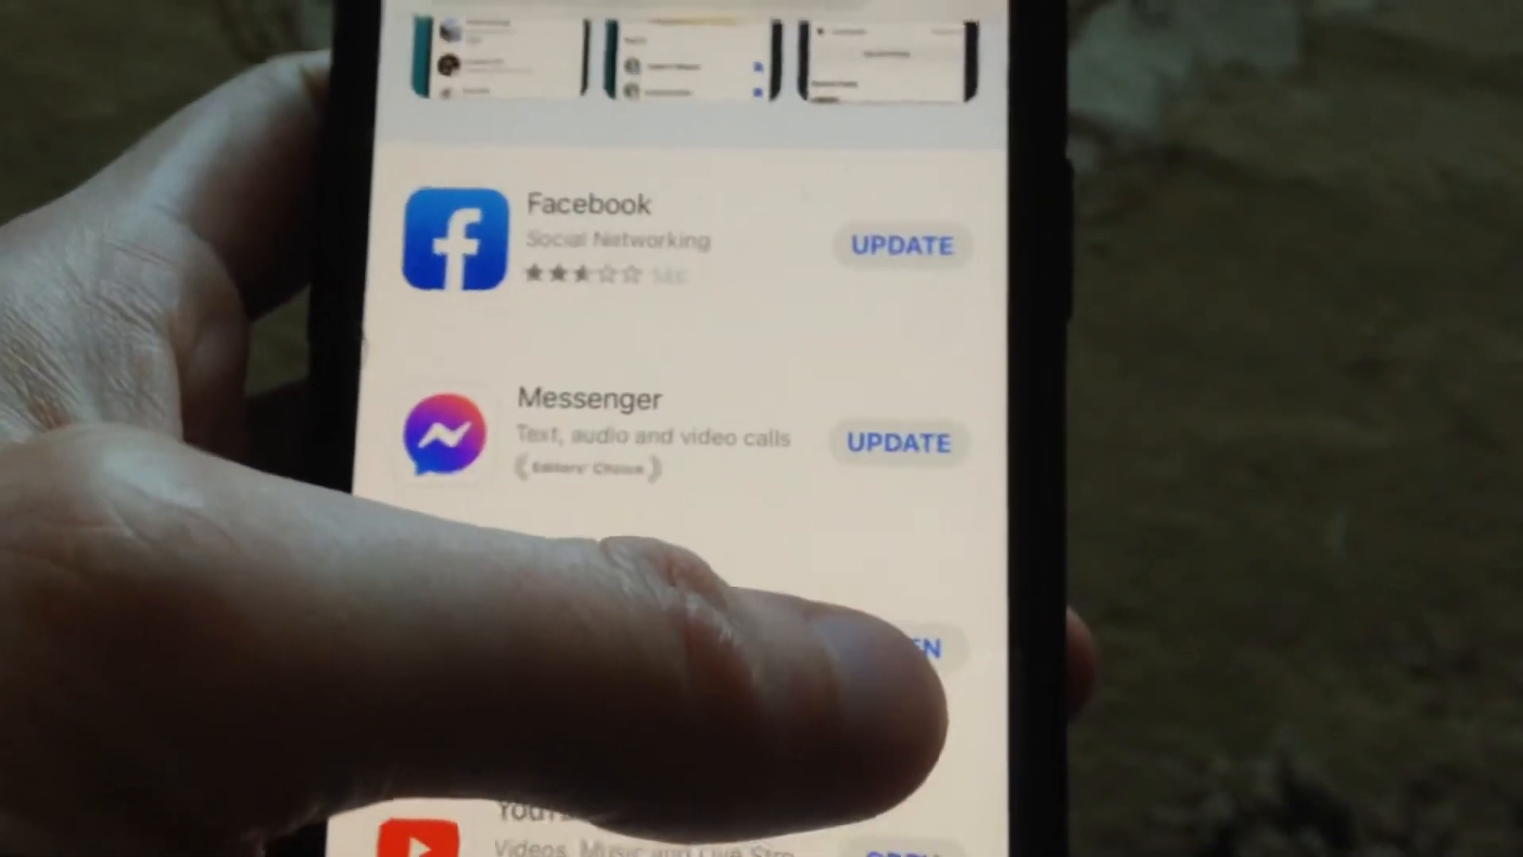